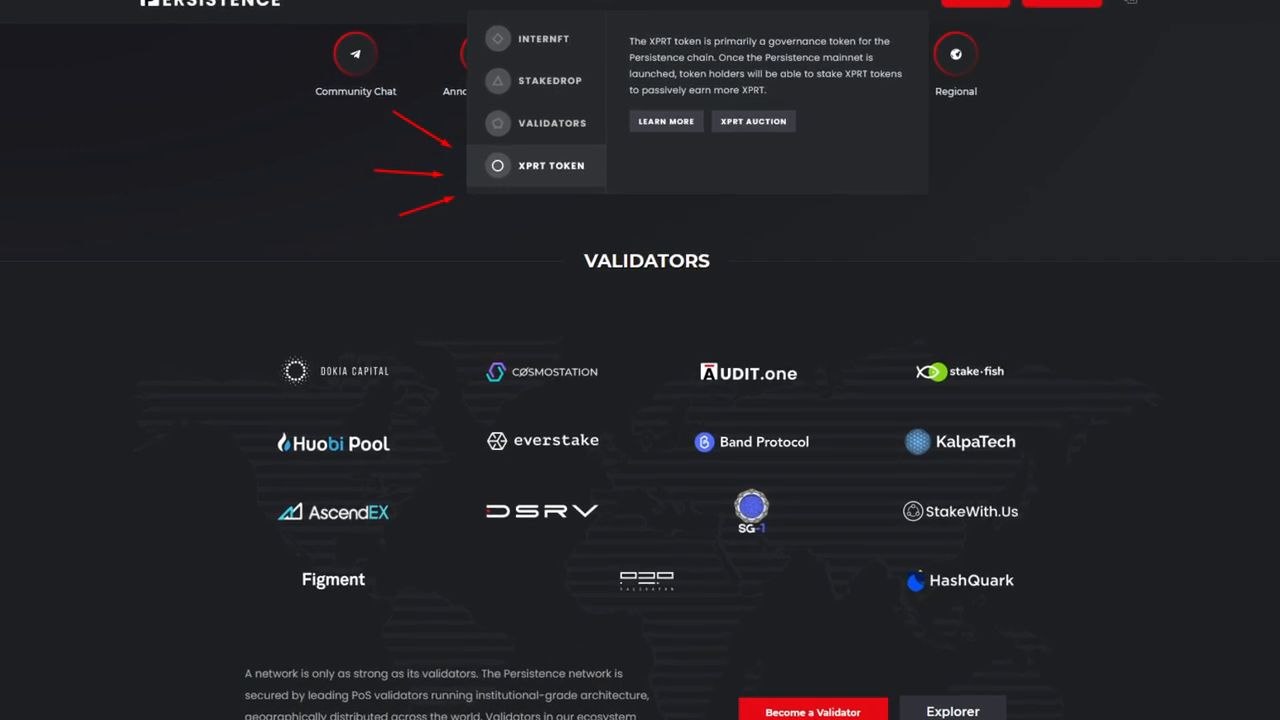
pyautogui.scroll(-3)
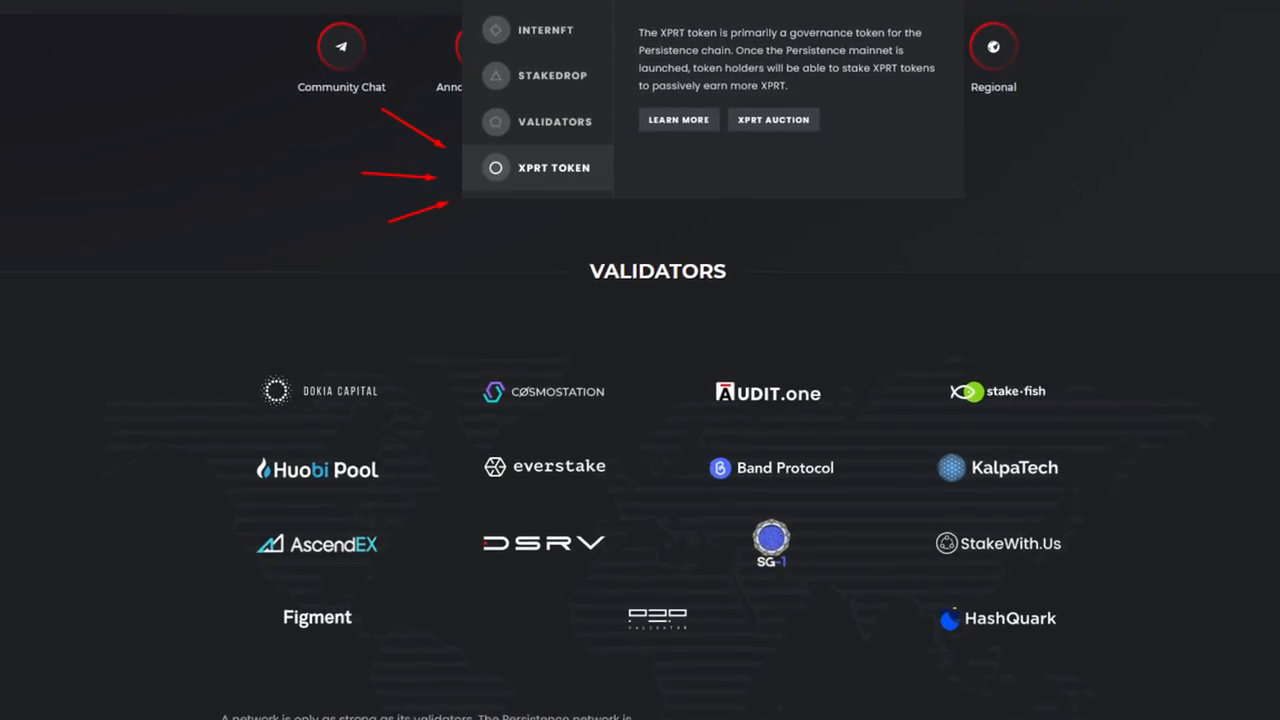